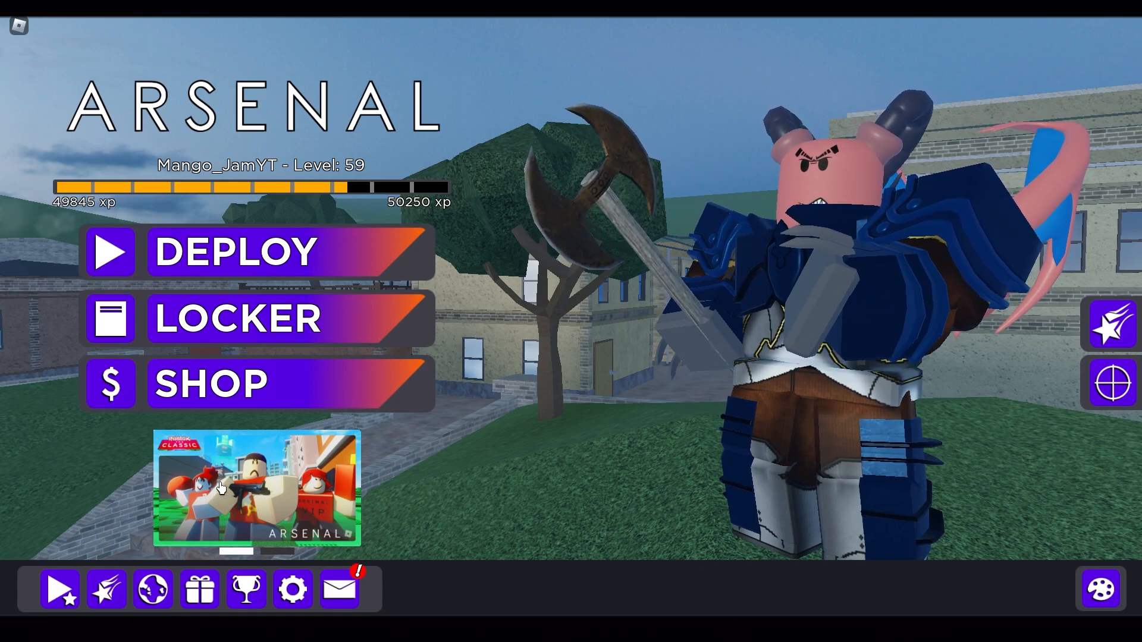
Create a solo Classic event lobby, ready up, and teleport to the event server.
left_click(255, 487)
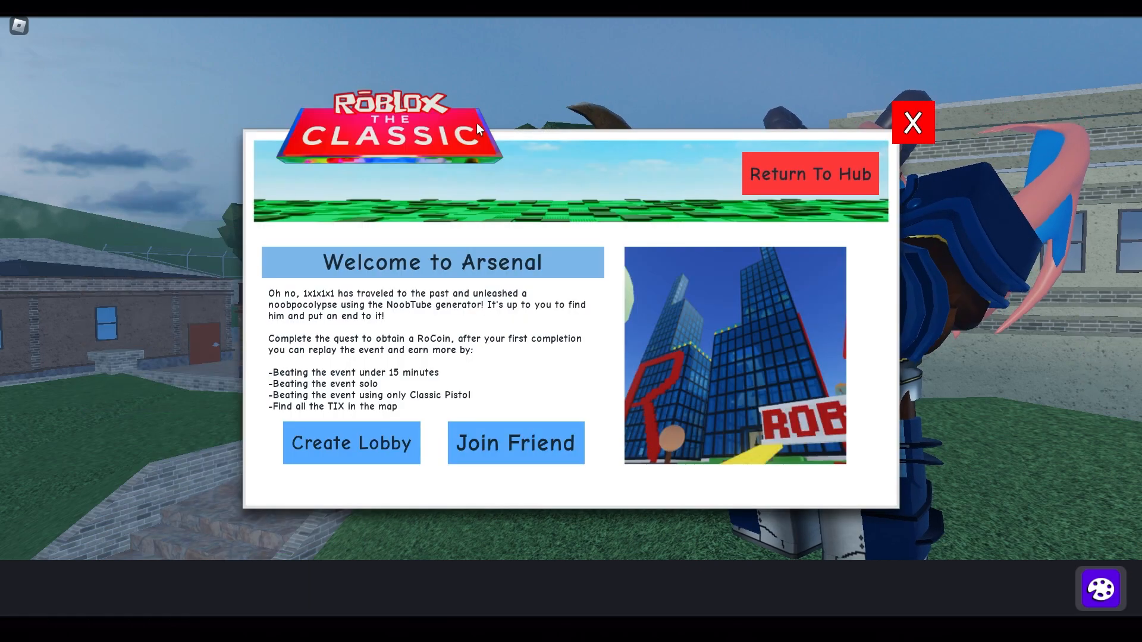
left_click(351, 442)
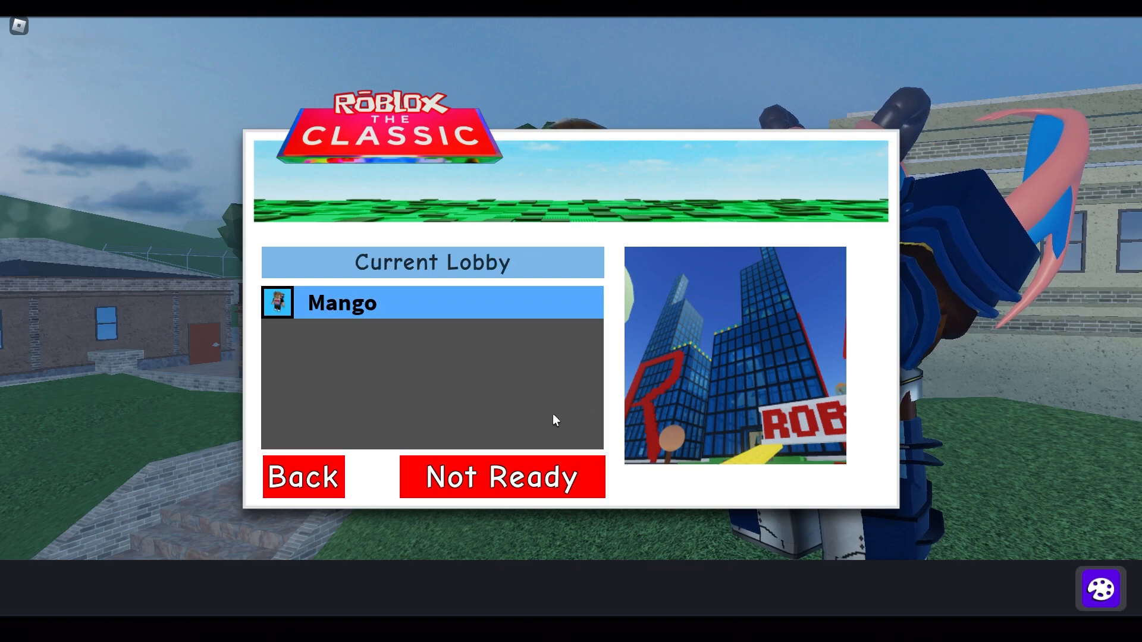
left_click(500, 477)
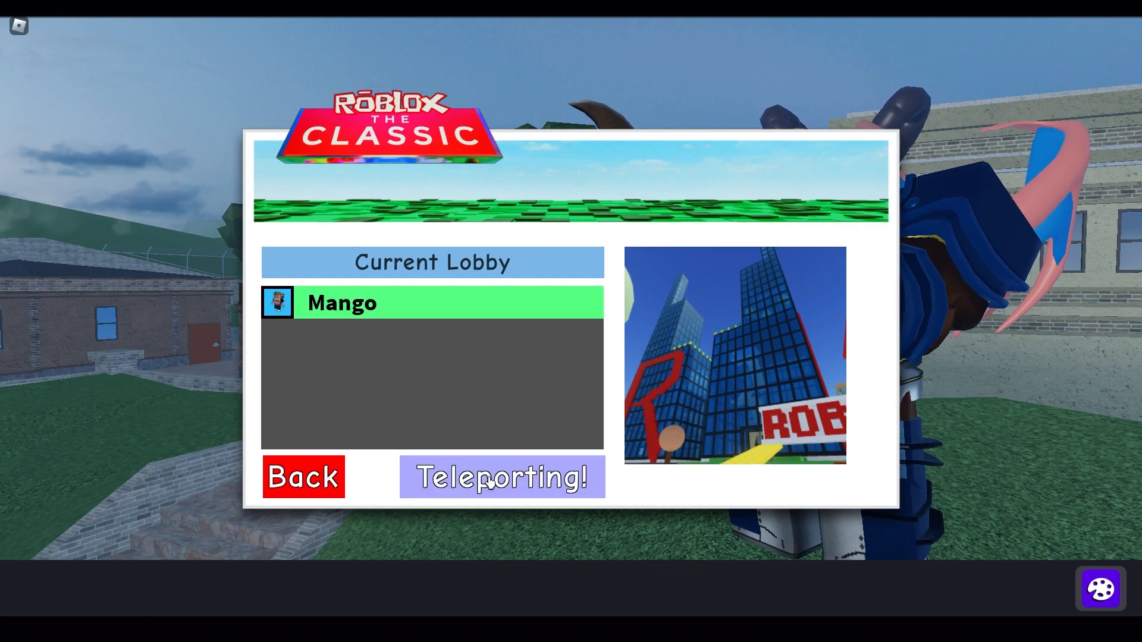
left_click(501, 476)
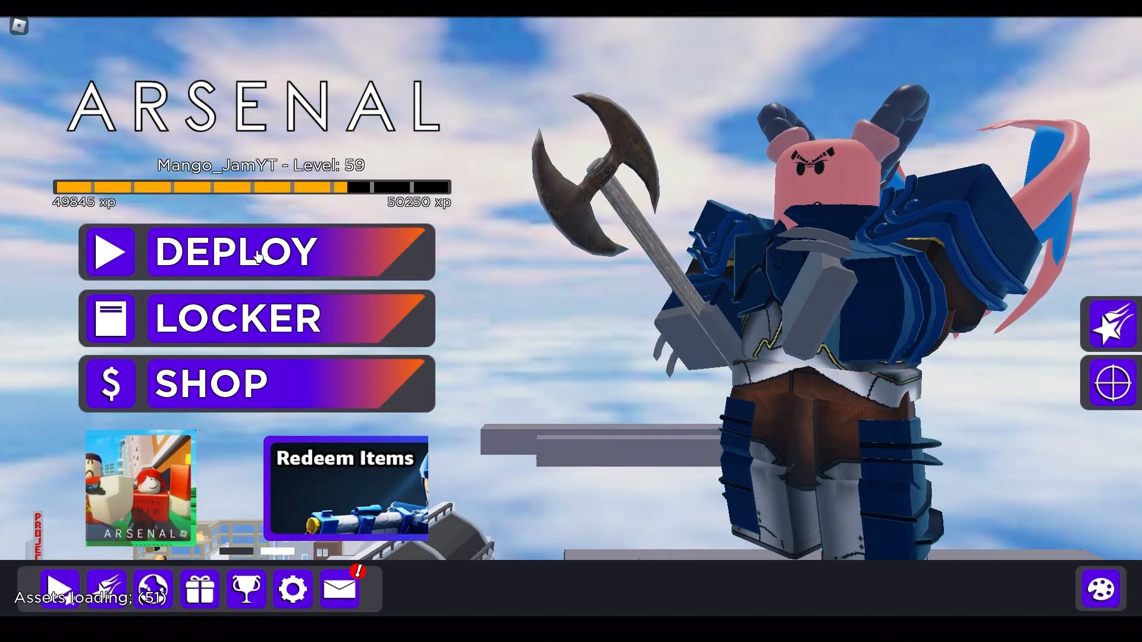
Deploy into the Classic map holding the Classic Pistol.
left_click(255, 253)
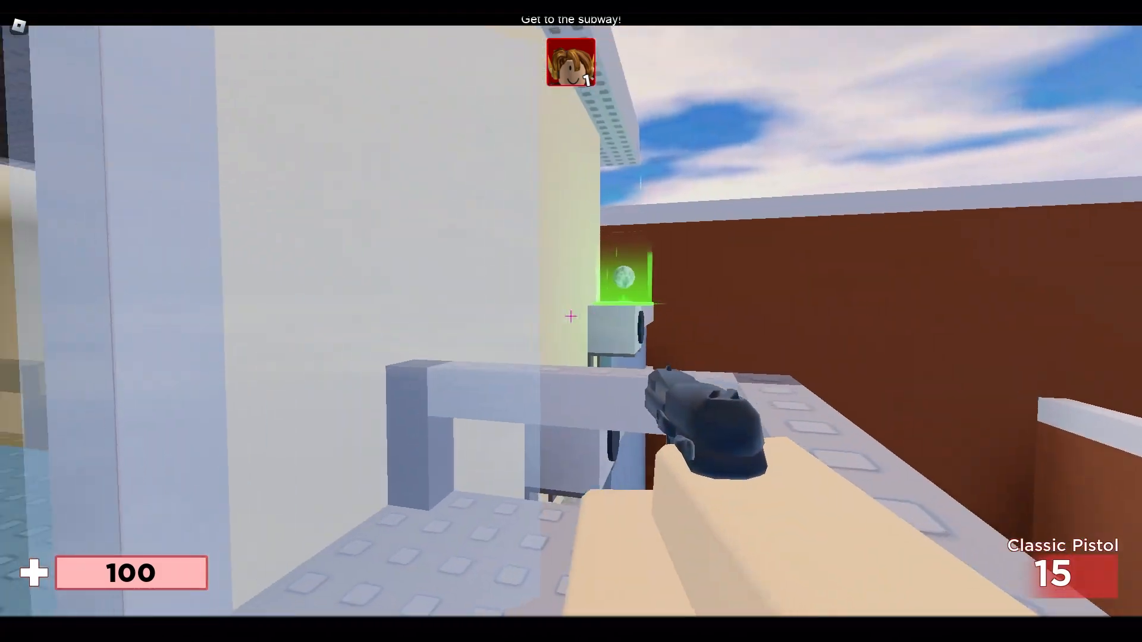
mouse_move(571, 321)
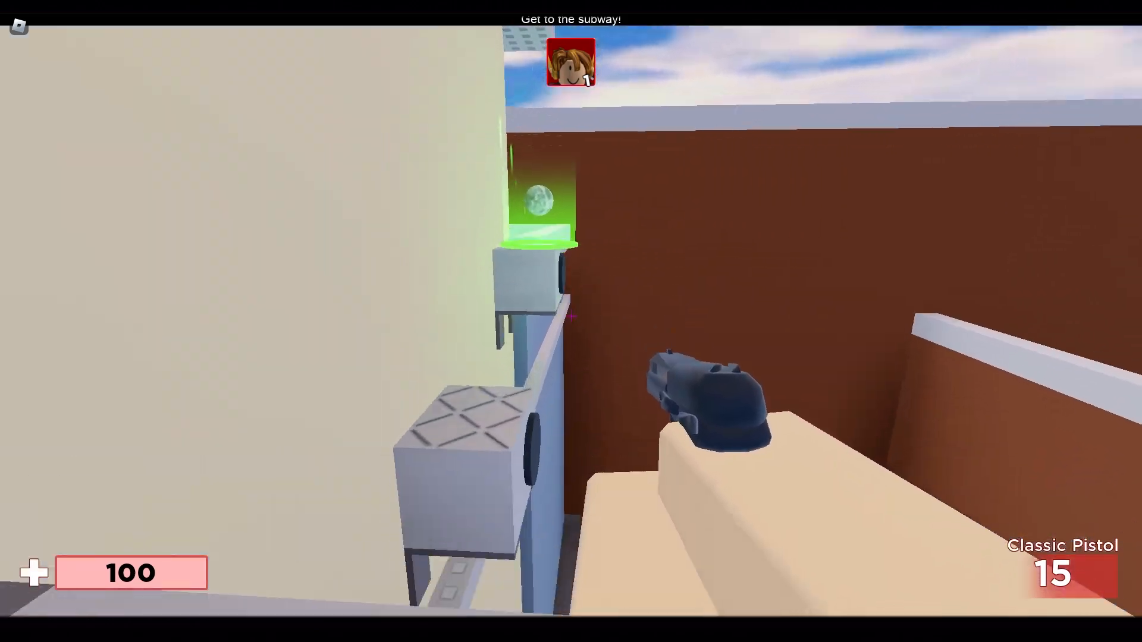
mouse_move(571, 314)
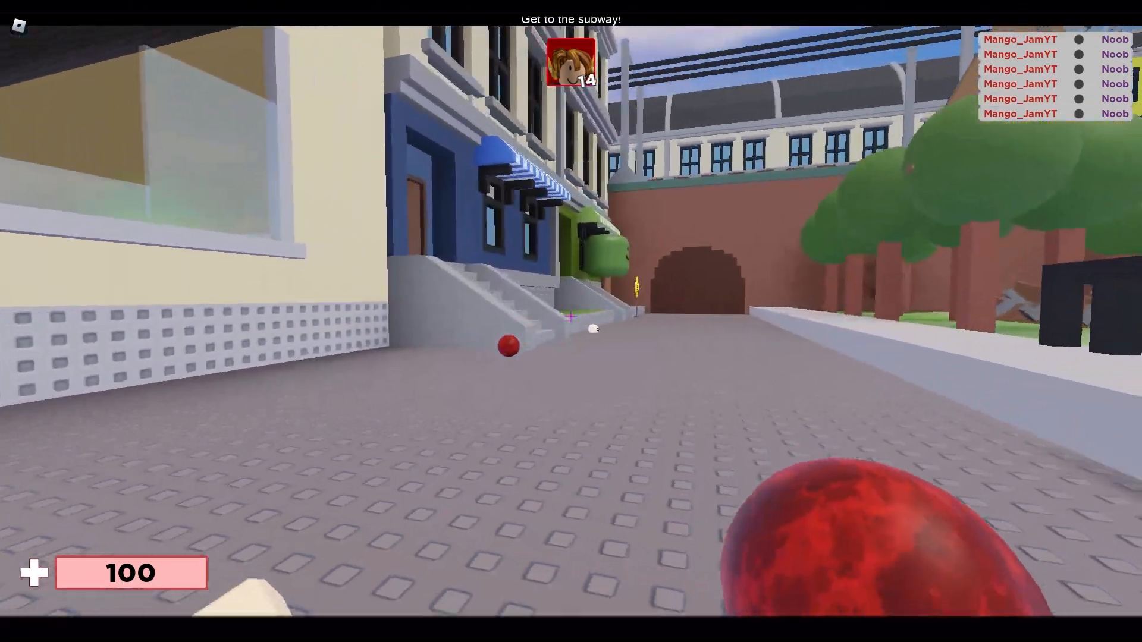
mouse_move(571, 321)
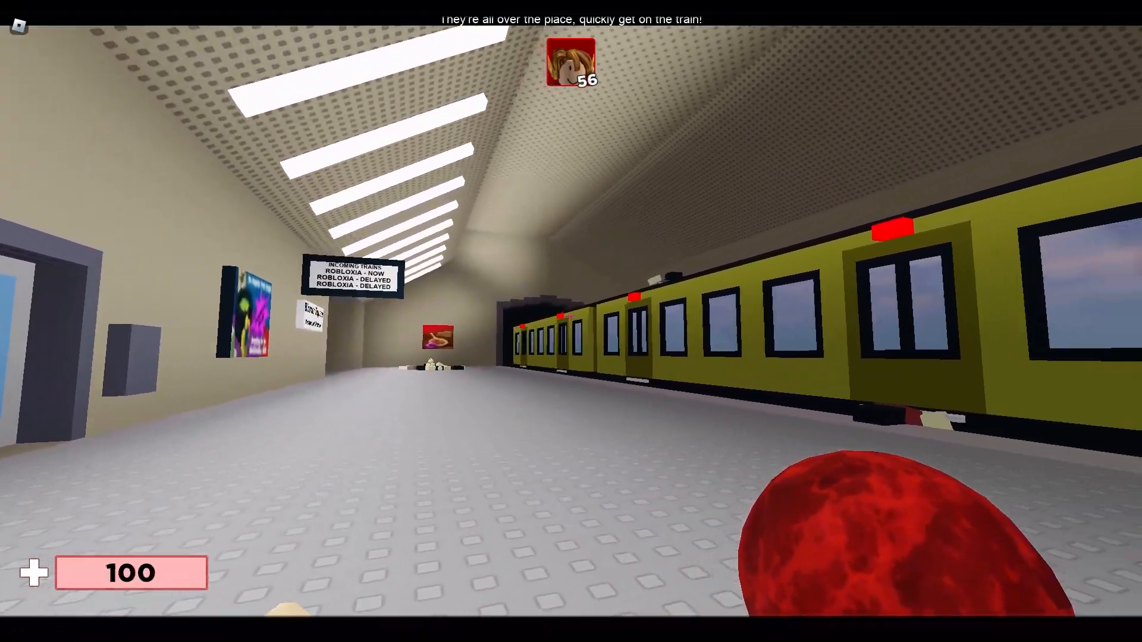
mouse_move(571, 321)
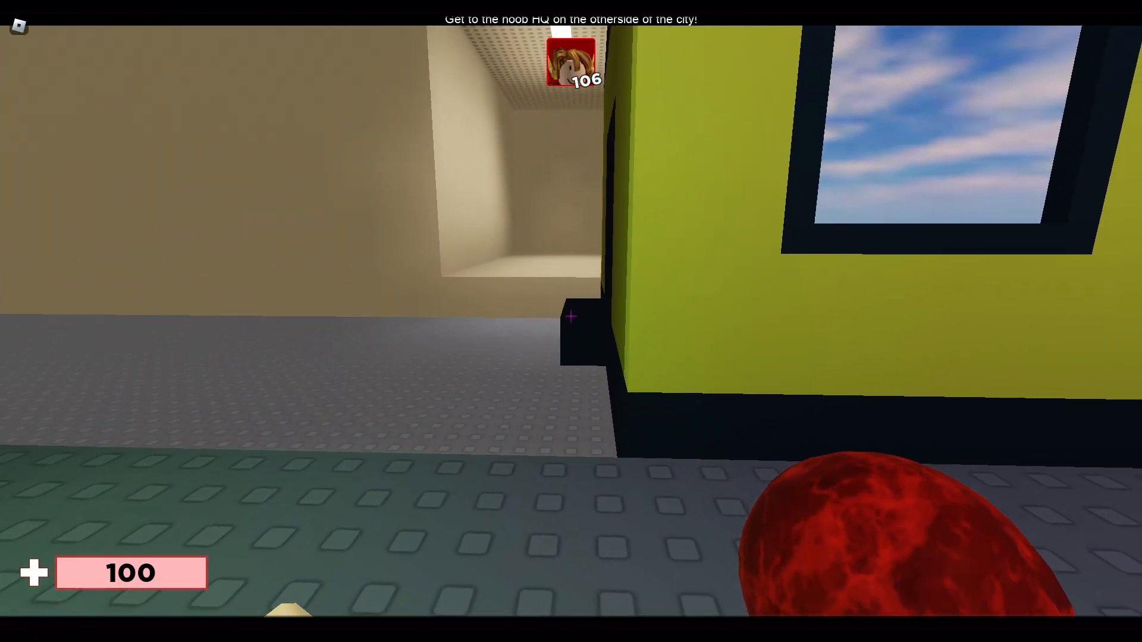
mouse_move(571, 317)
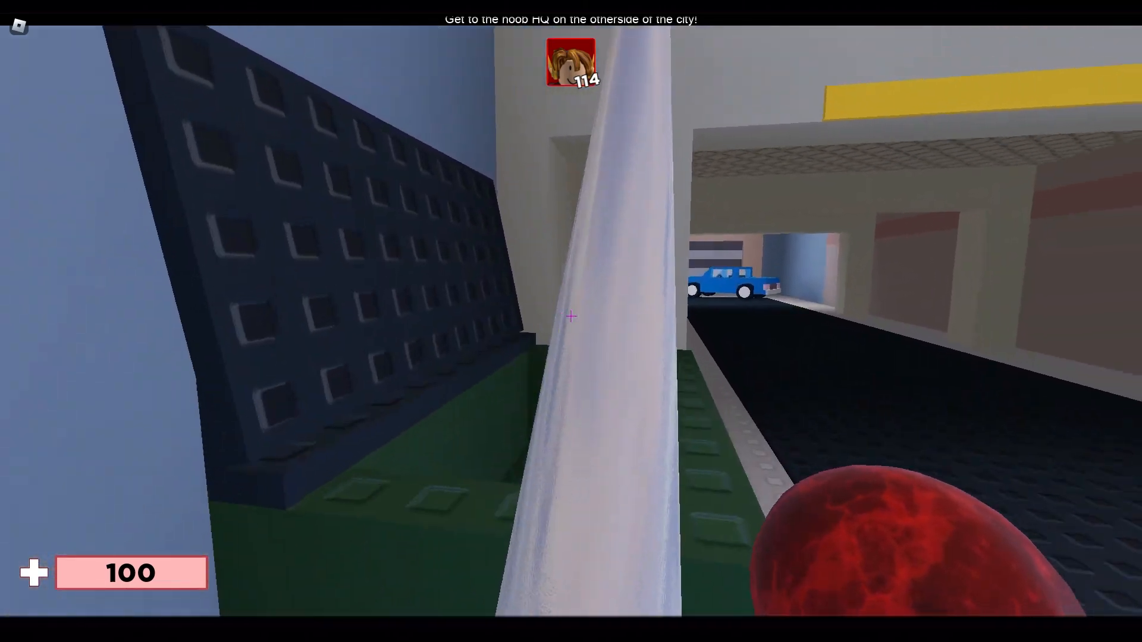
mouse_move(571, 317)
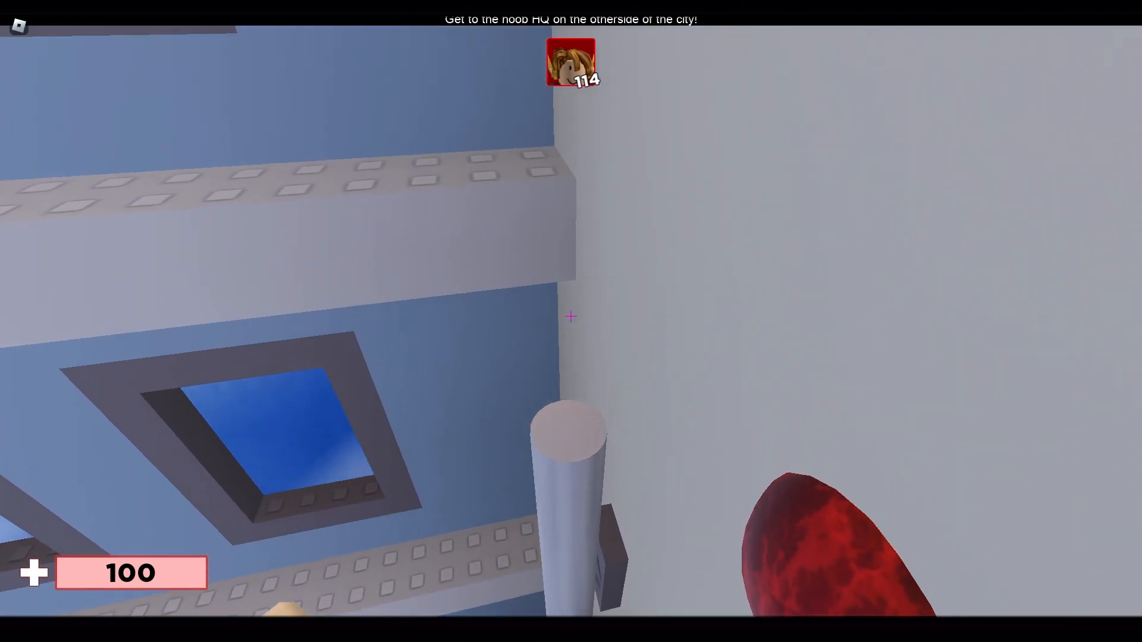
mouse_move(571, 316)
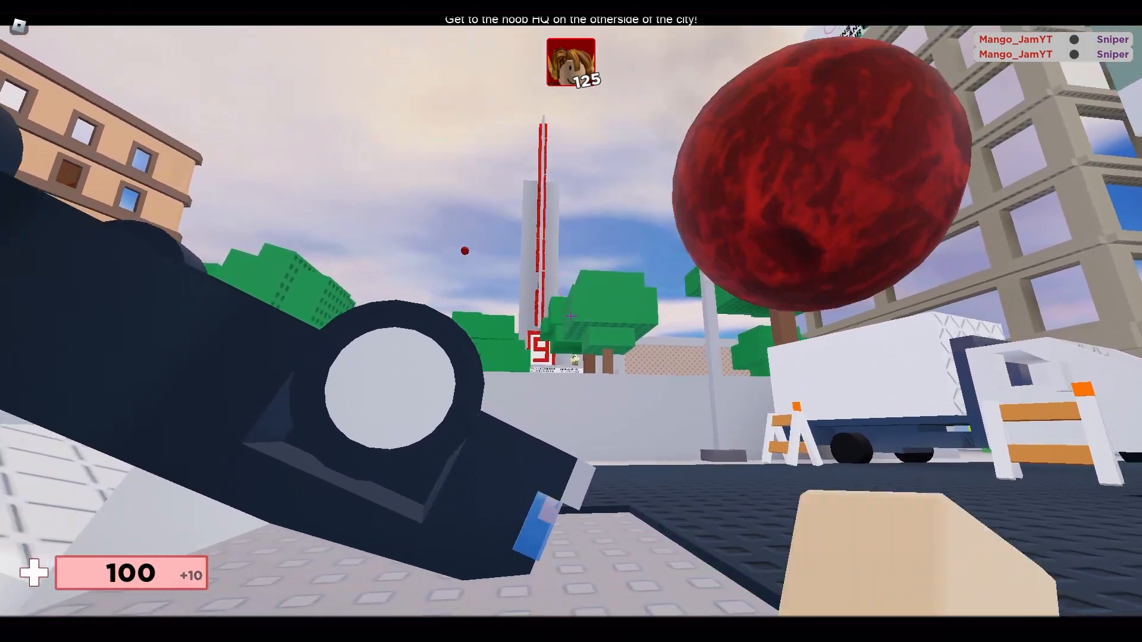
mouse_move(570, 313)
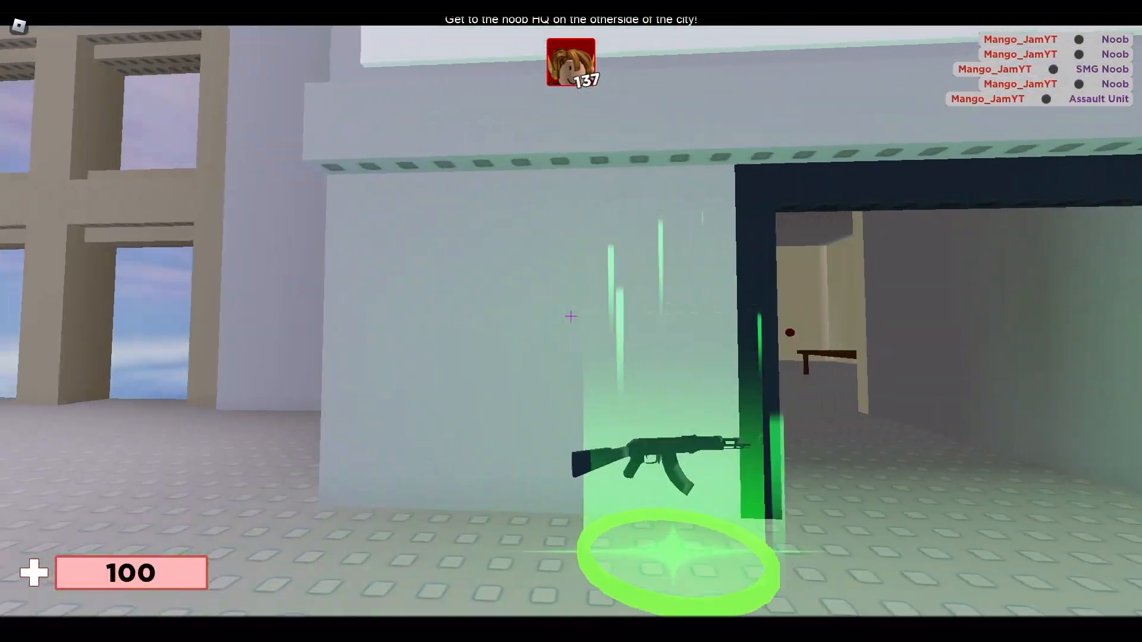
mouse_move(571, 315)
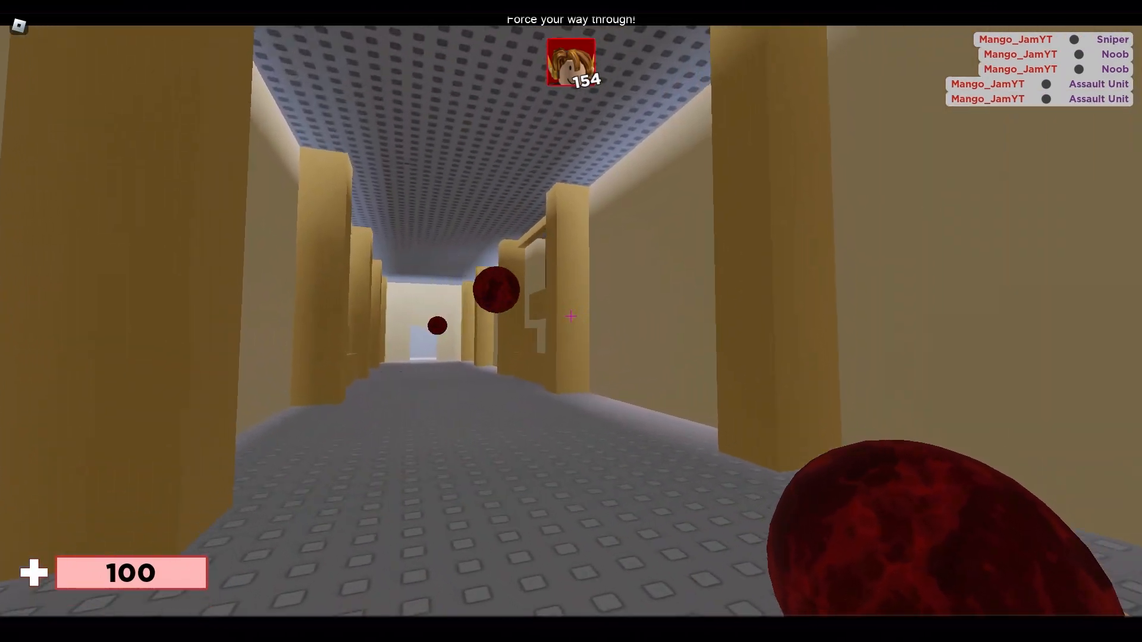
mouse_move(571, 315)
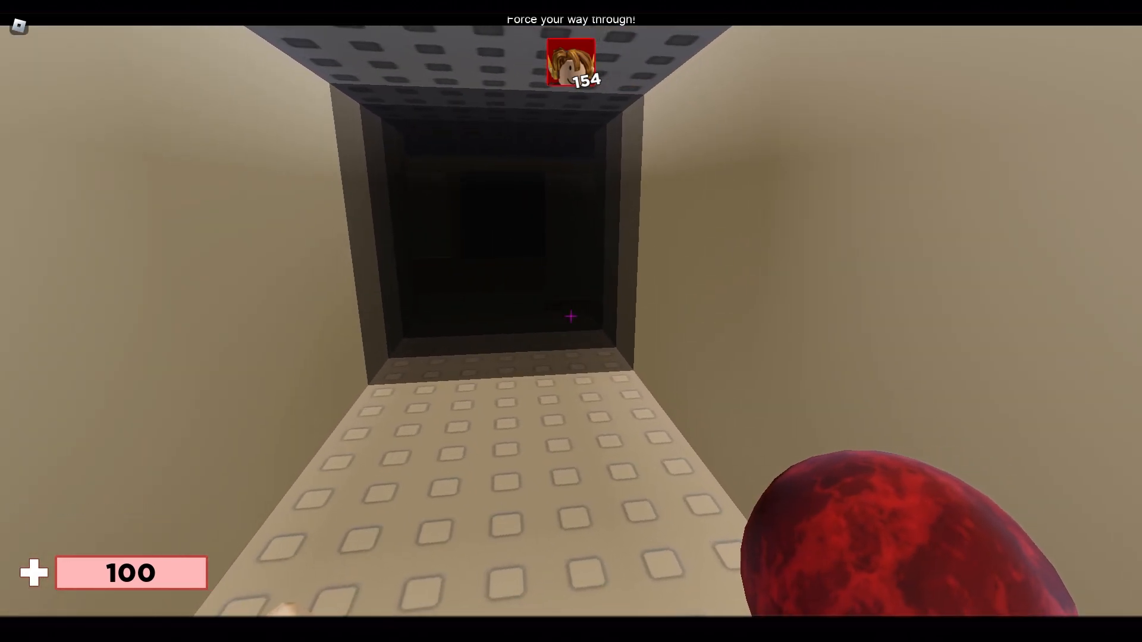
Push down the HQ hallway into the dark vent leading to the noob lab.
key("w")
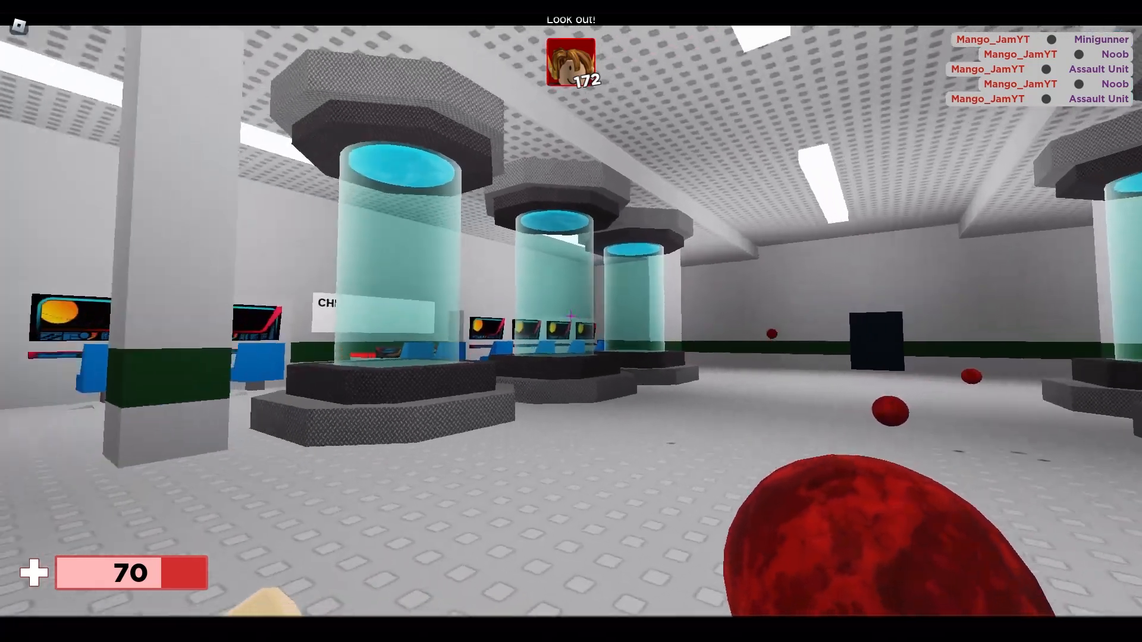
mouse_move(571, 316)
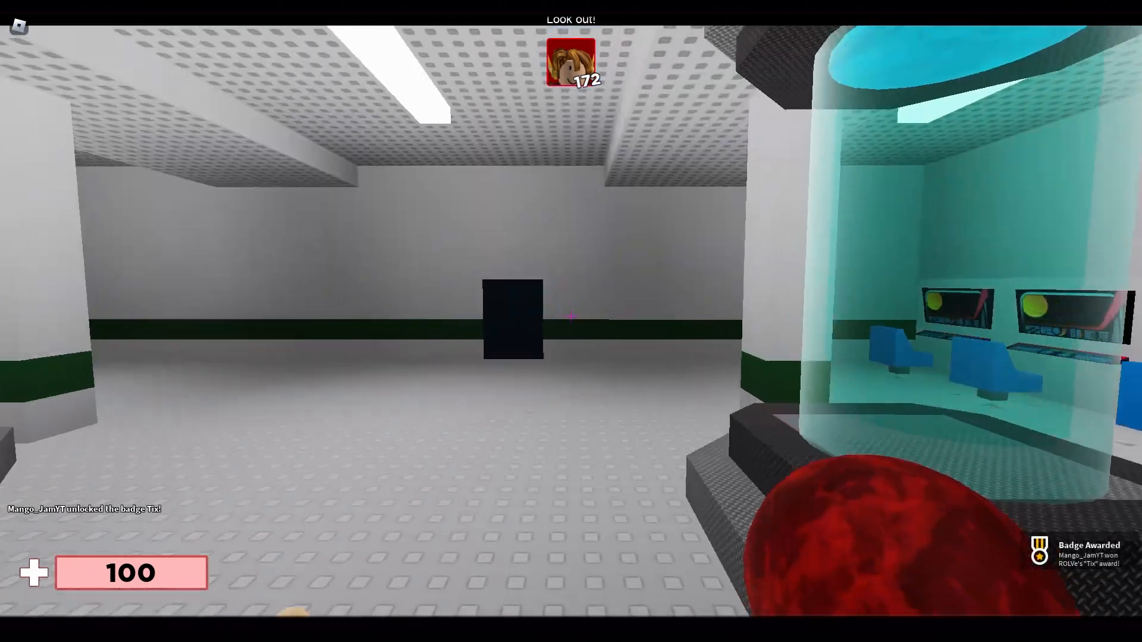
mouse_move(570, 313)
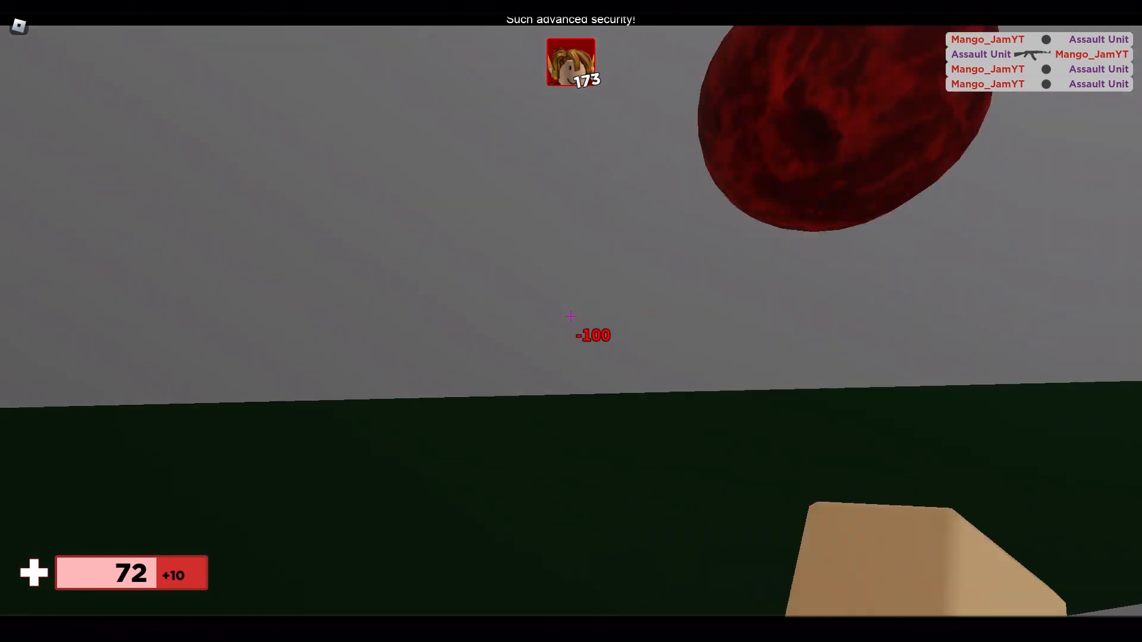
mouse_move(571, 314)
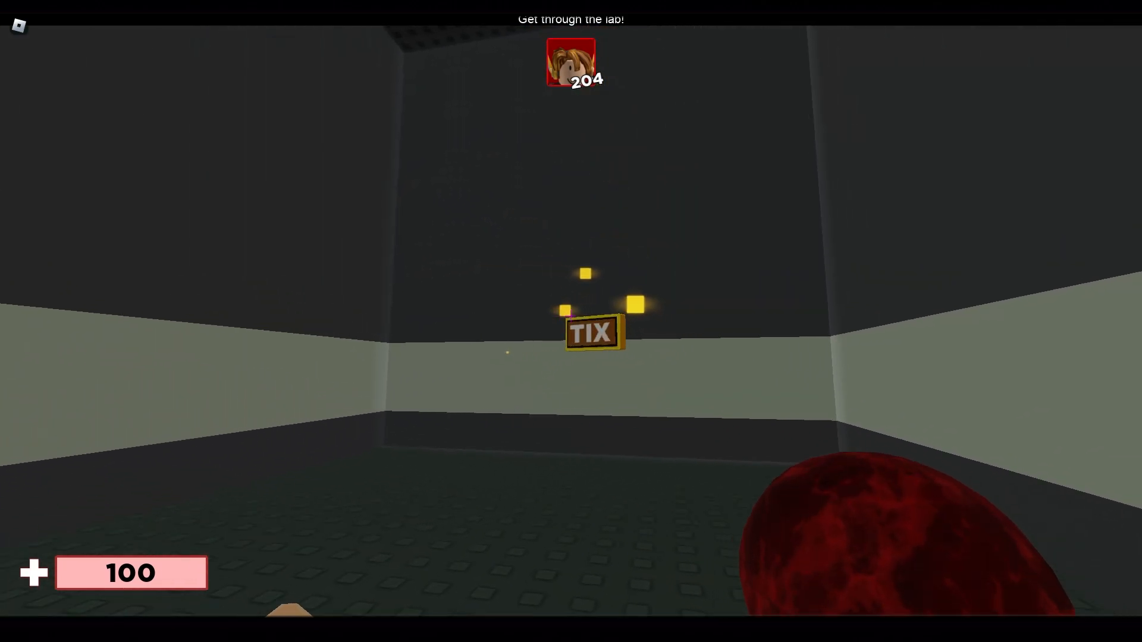
mouse_move(571, 316)
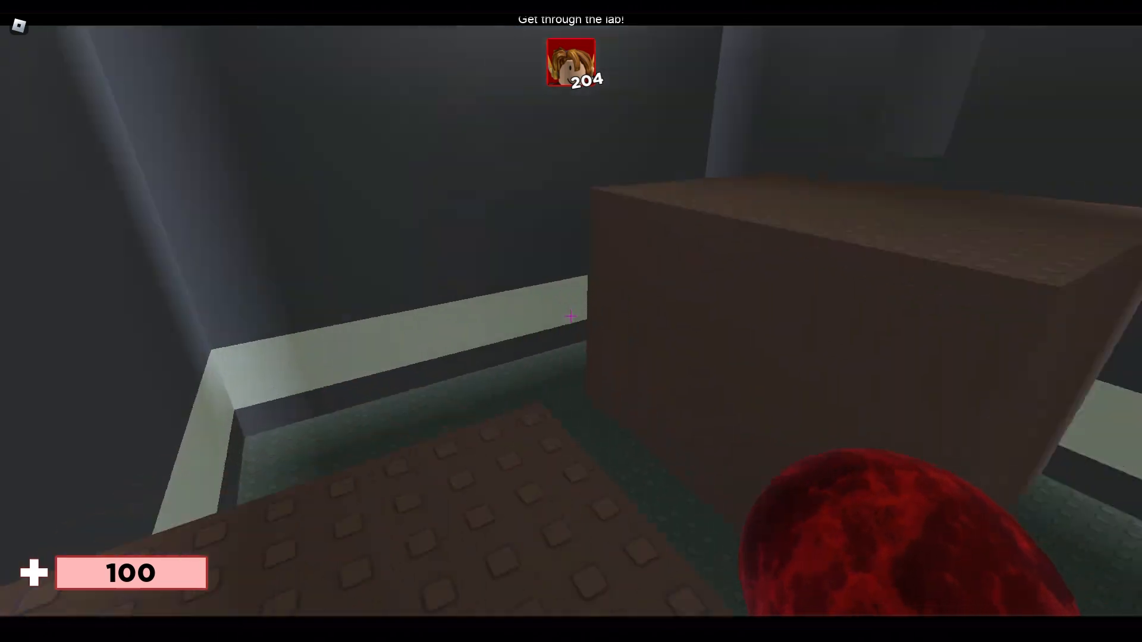
mouse_move(570, 313)
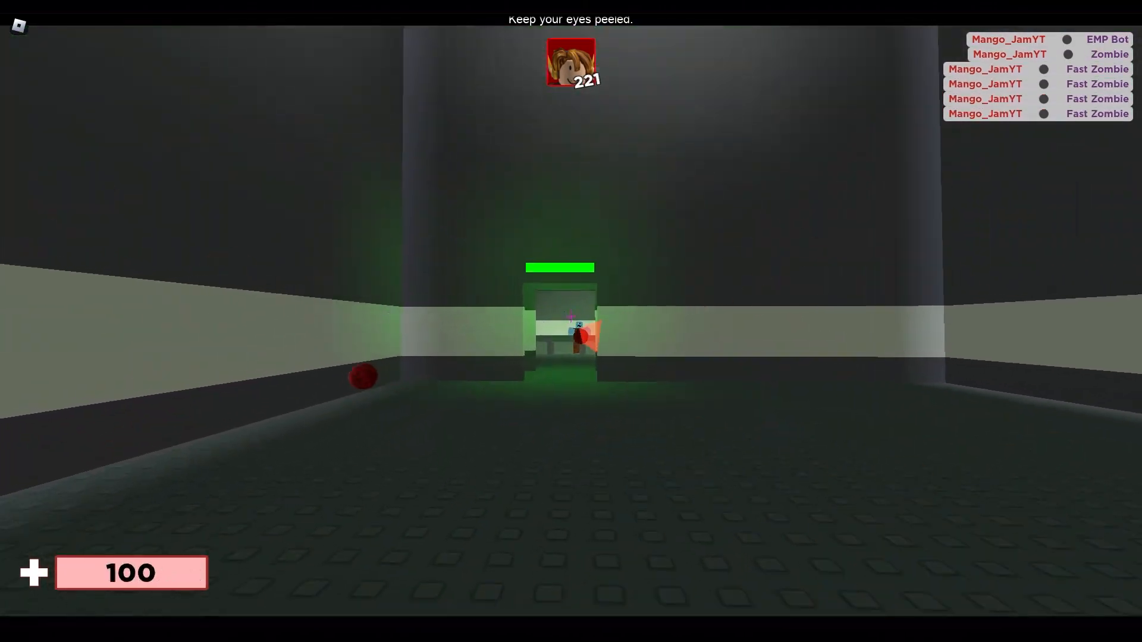
Shoot the zombies coming through the doorway into the striped lab corridor.
left_click(571, 314)
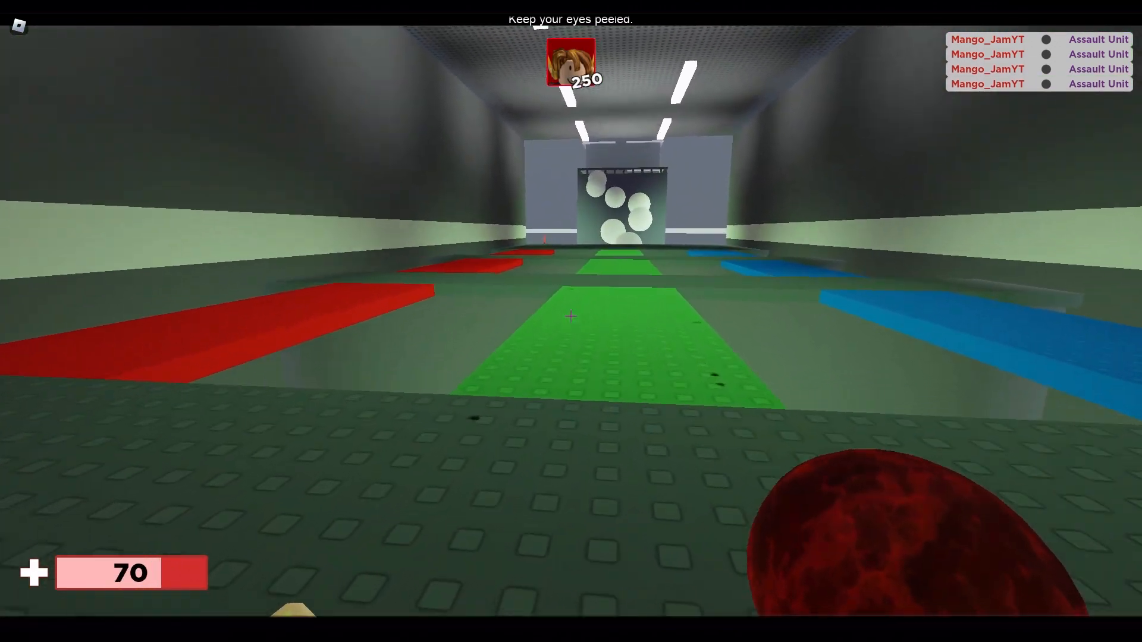
mouse_move(570, 315)
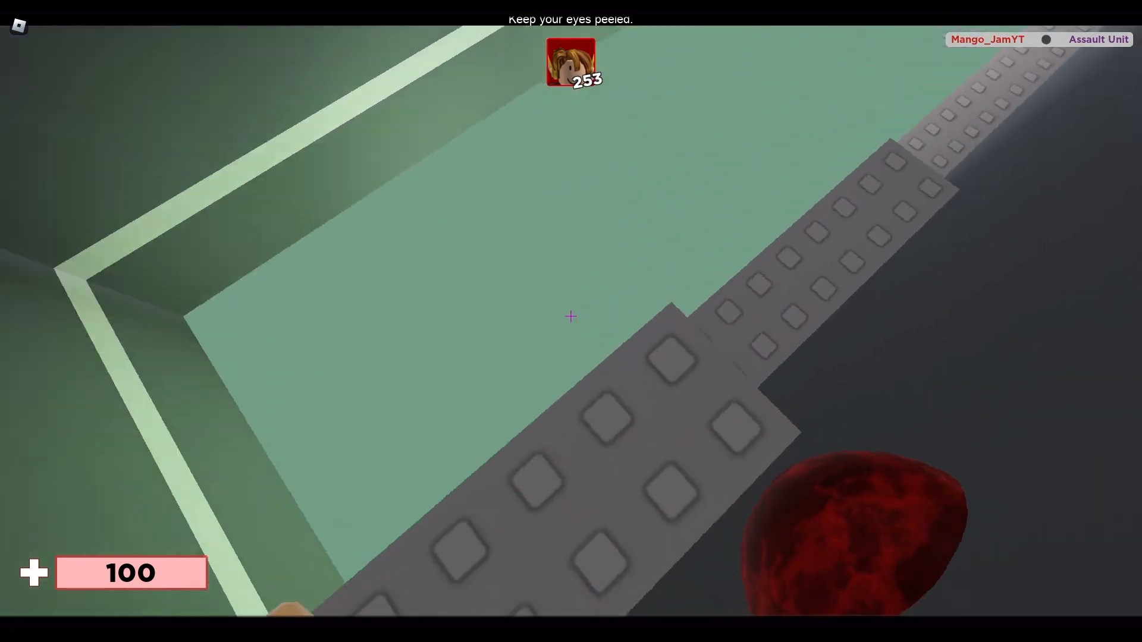
mouse_move(571, 315)
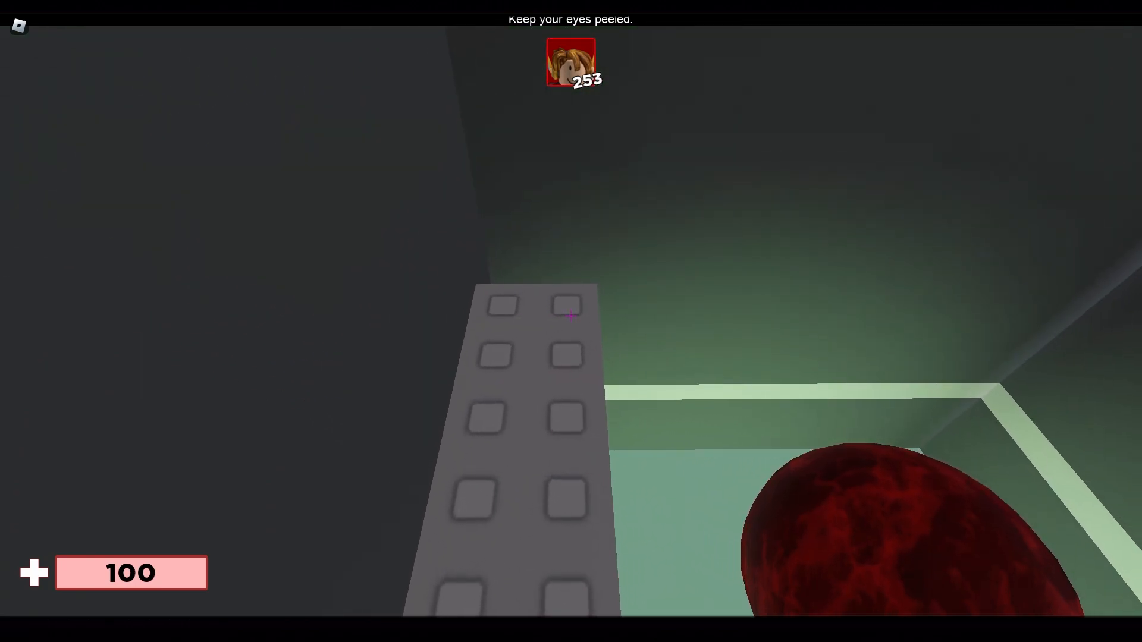
mouse_move(571, 315)
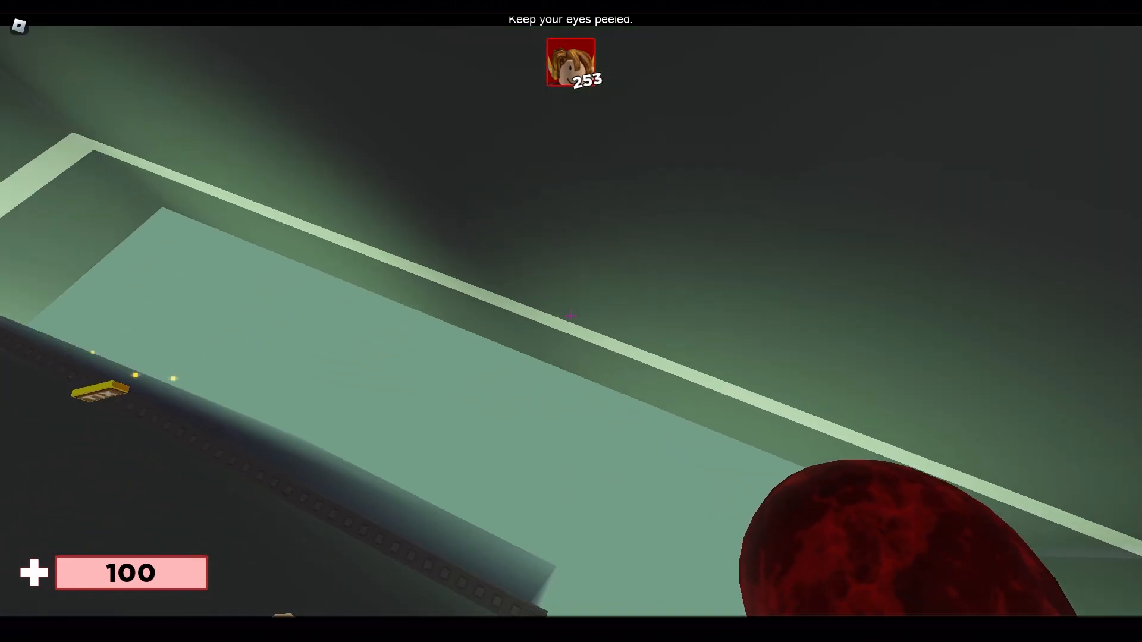
mouse_move(571, 317)
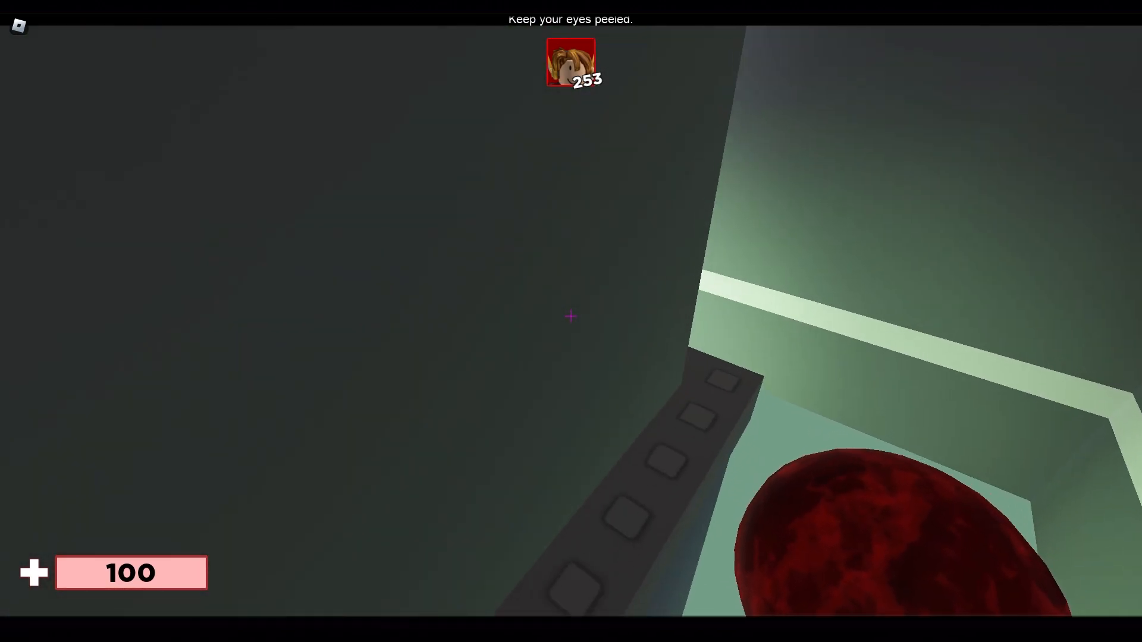
mouse_move(571, 316)
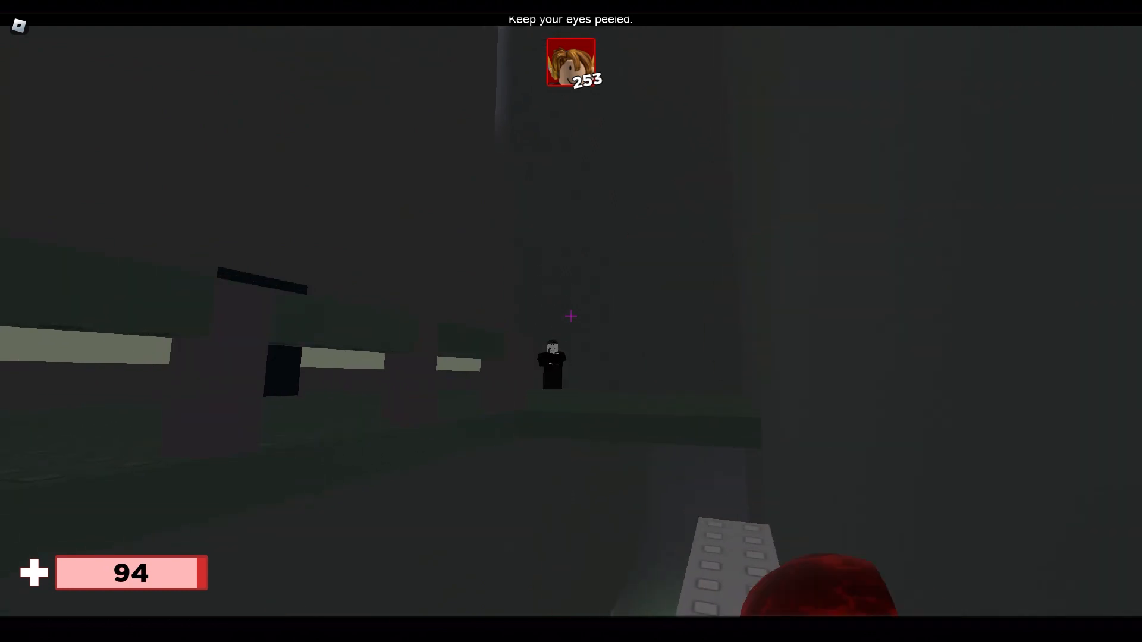
Attack the noob figure in the dark room after dropping down from the ledge.
left_click(571, 315)
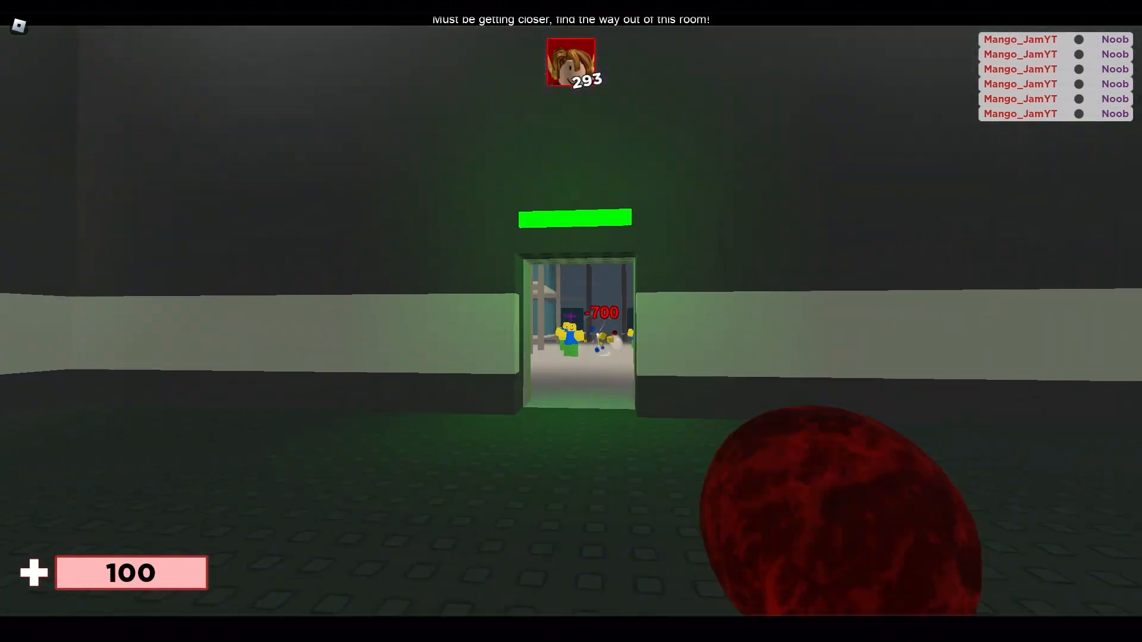
Move through the storage room doorway into the next area.
key("w")
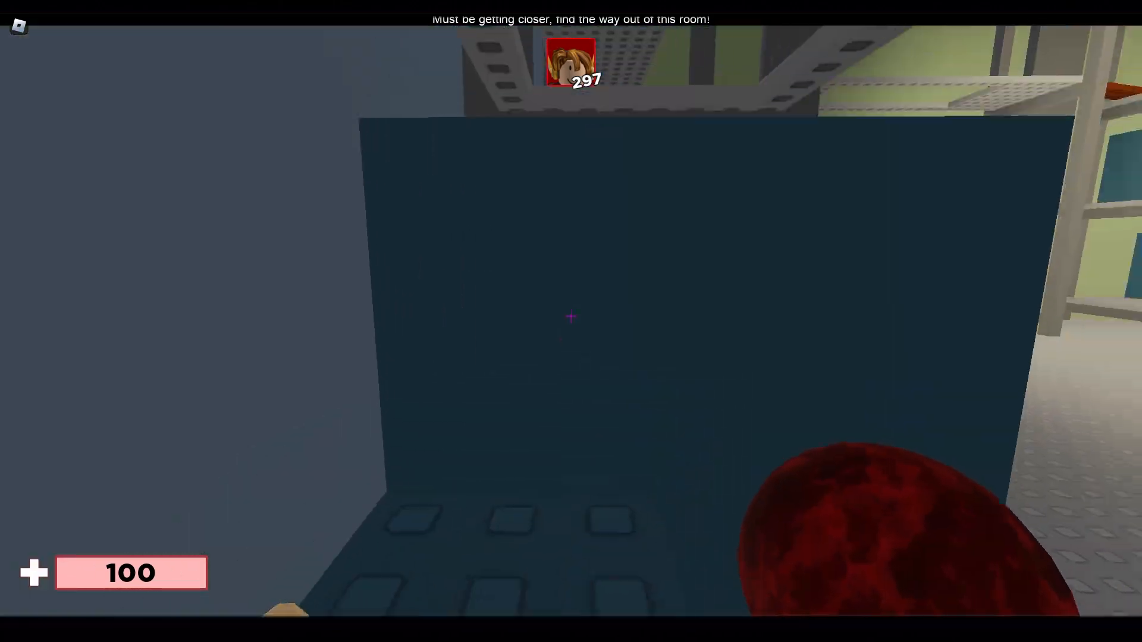
mouse_move(571, 316)
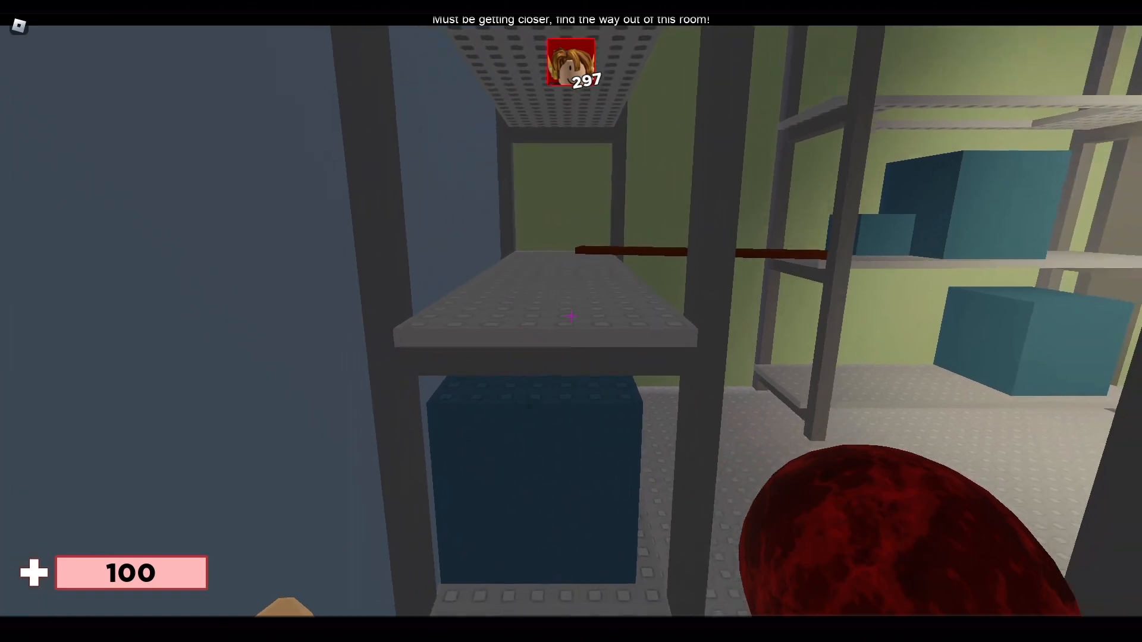
mouse_move(570, 316)
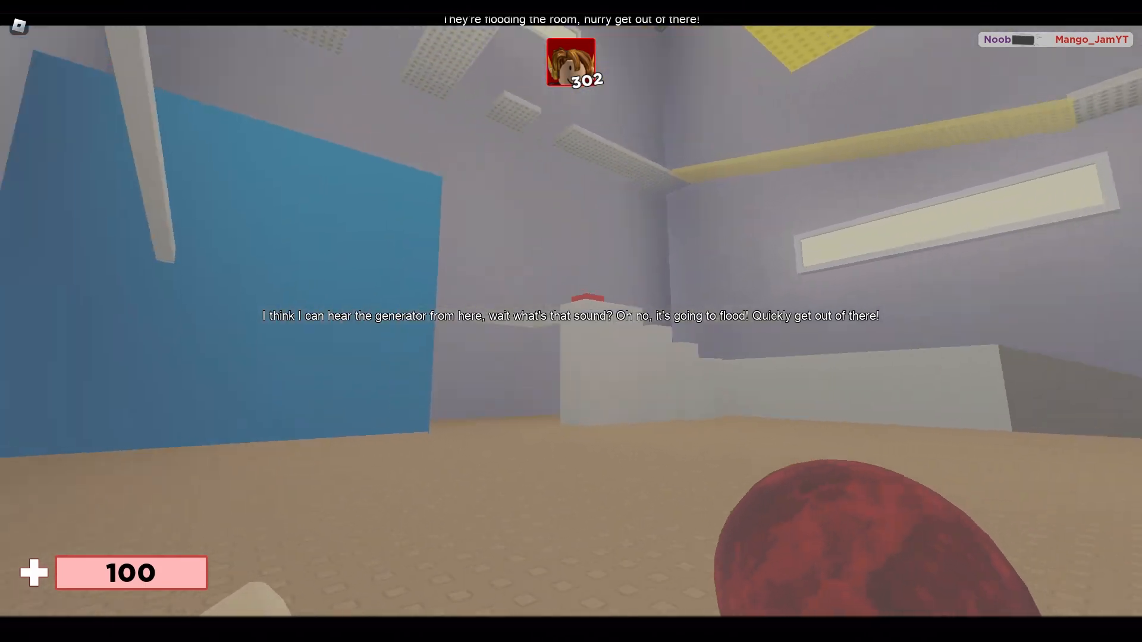
mouse_move(570, 321)
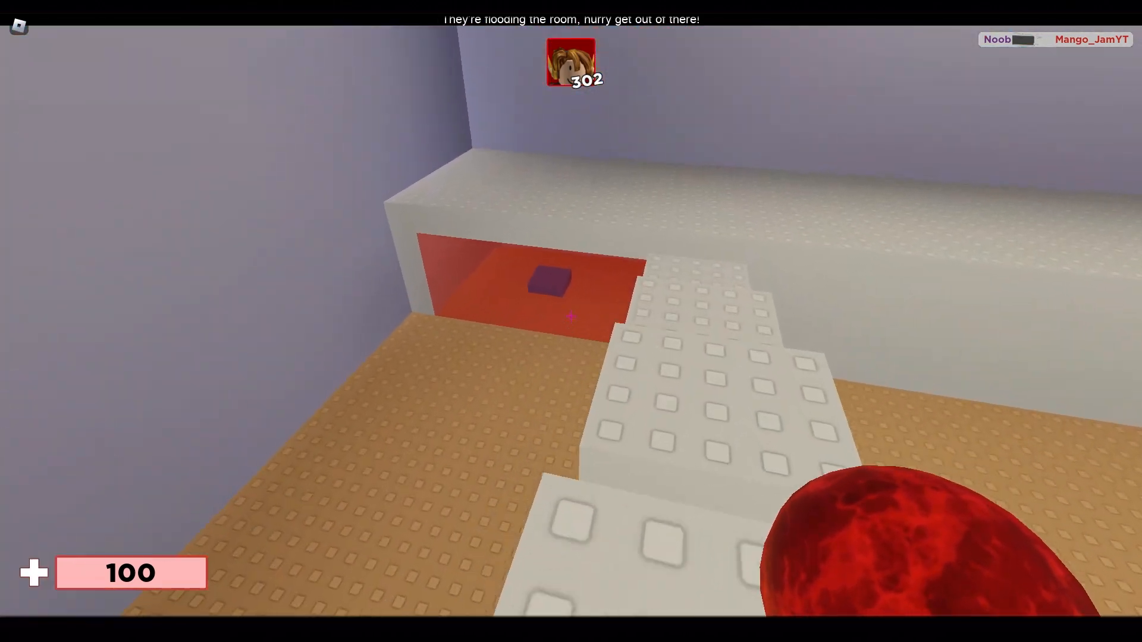
mouse_move(571, 316)
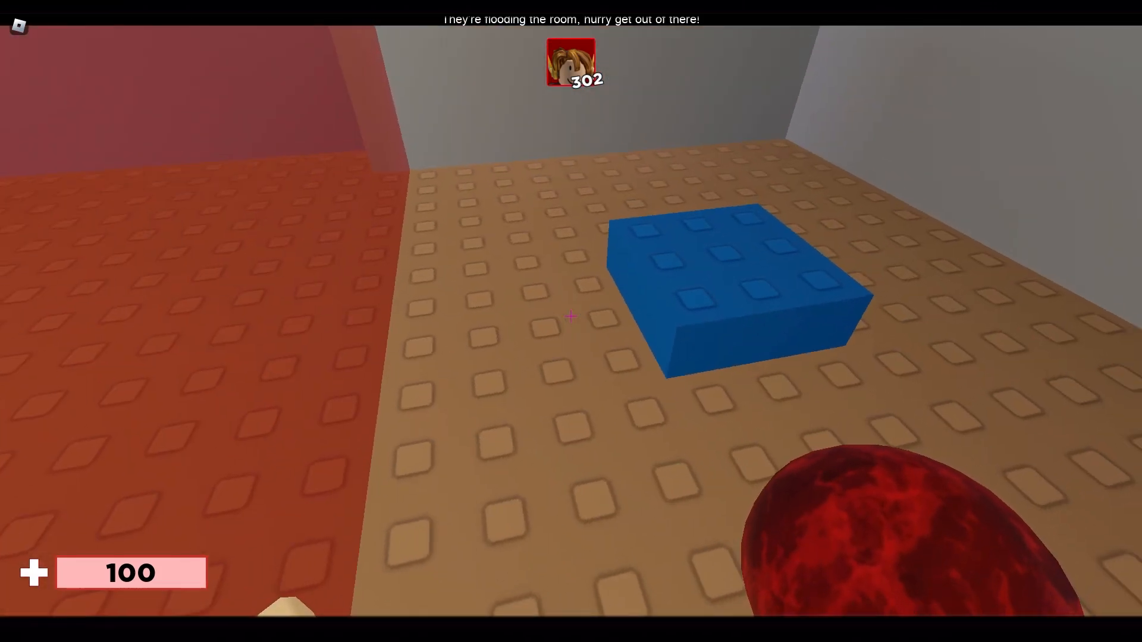
mouse_move(571, 315)
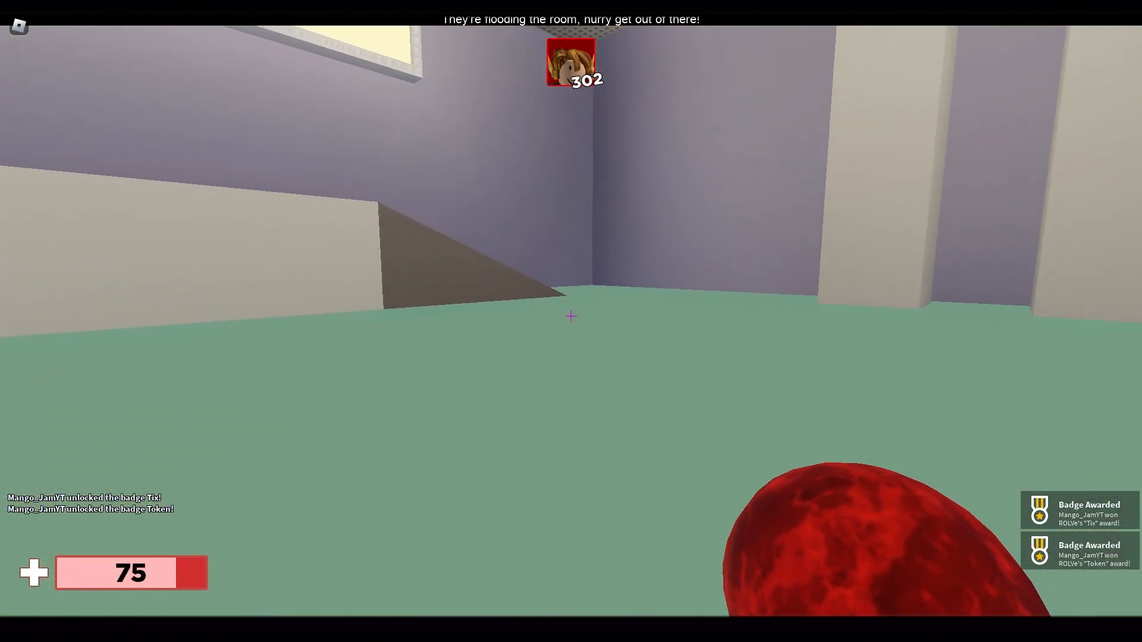
mouse_move(570, 315)
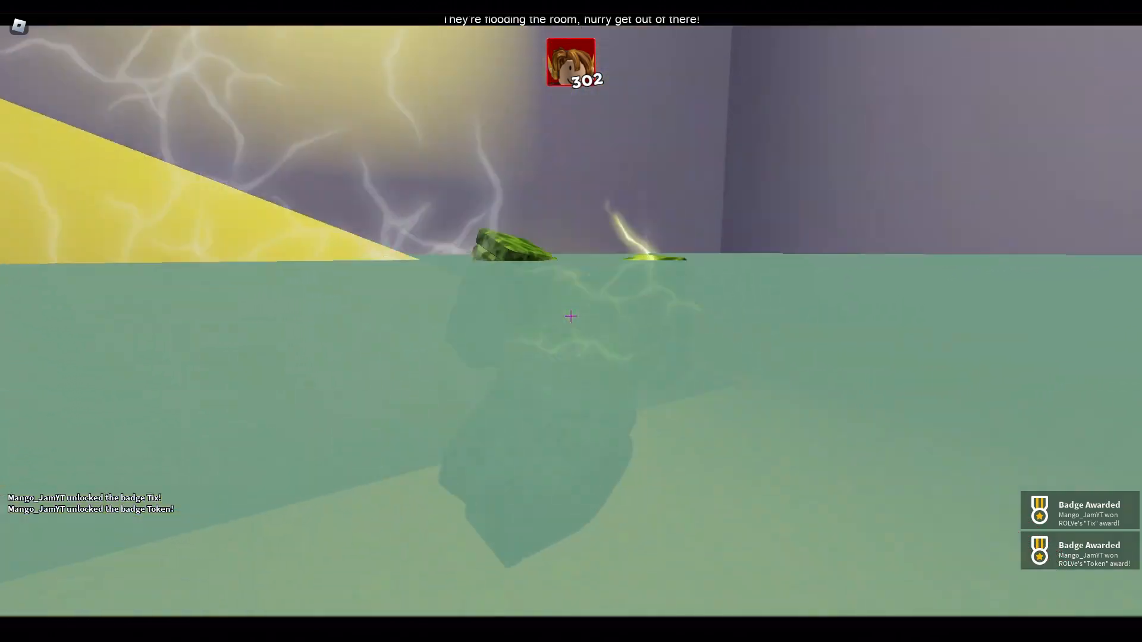